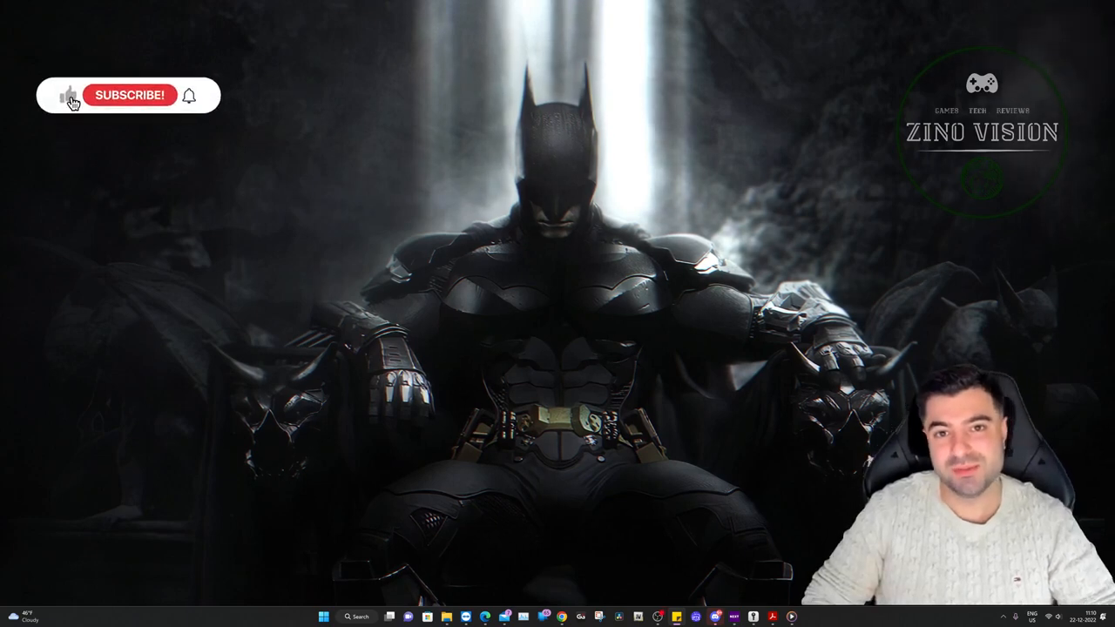
Search for 'Downloader' from the home screen and select the Downloader by AFTVnews result.
{"action": "left_click", "coordinate": [132, 97]}
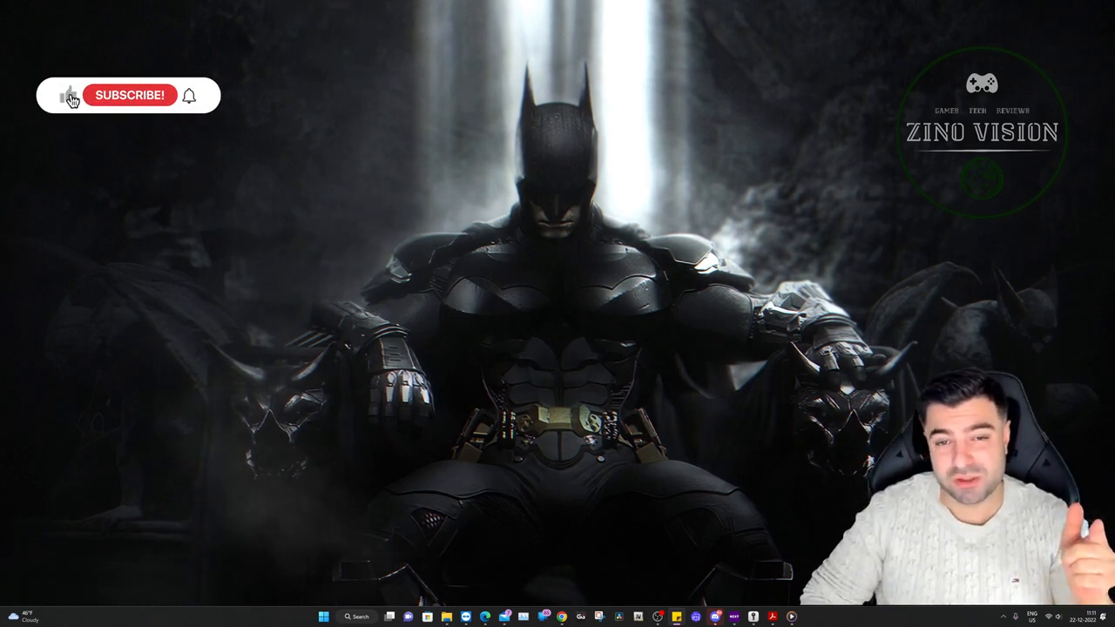
{"action": "left_click", "coordinate": [130, 95]}
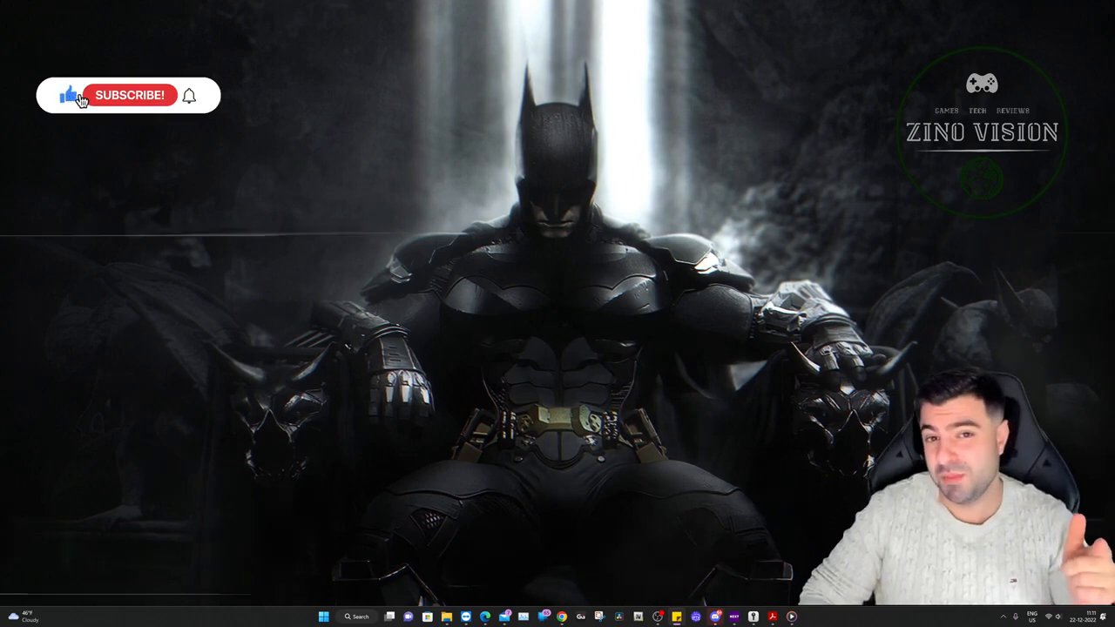
{"action": "left_click", "coordinate": [131, 98]}
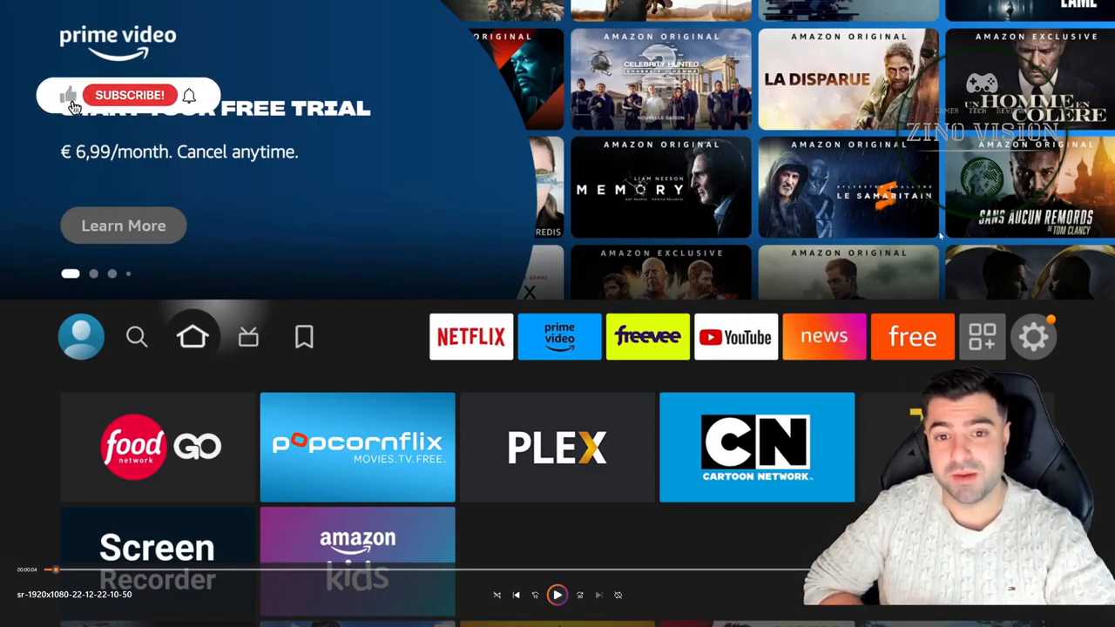
{"action": "left_click", "coordinate": [131, 94]}
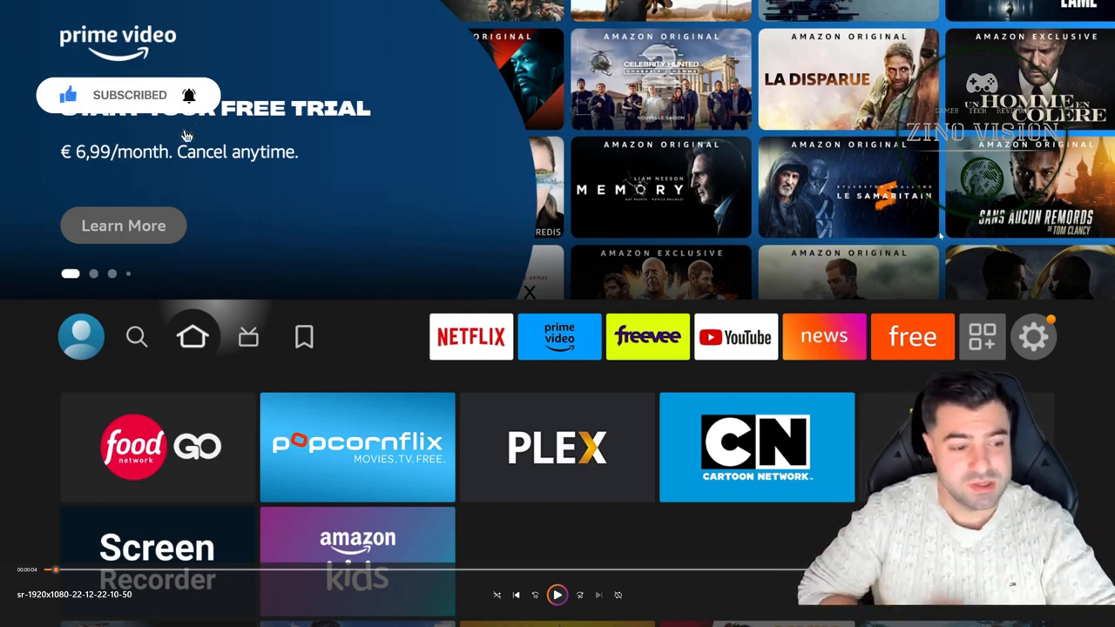
{"action": "left_click", "coordinate": [559, 593]}
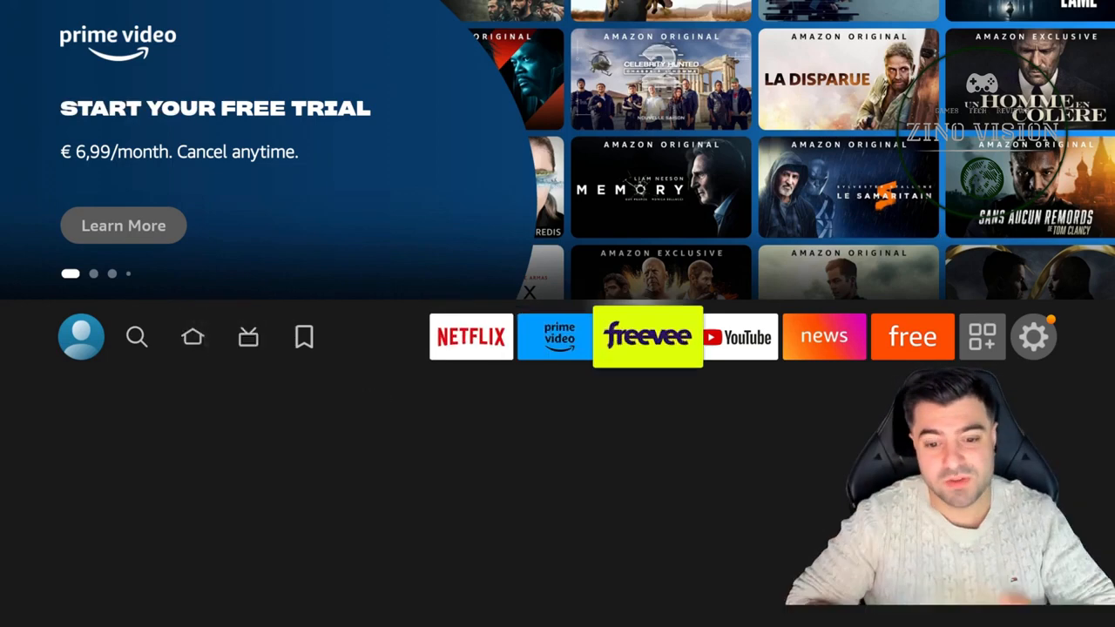
{"action": "left_click", "coordinate": [1034, 338]}
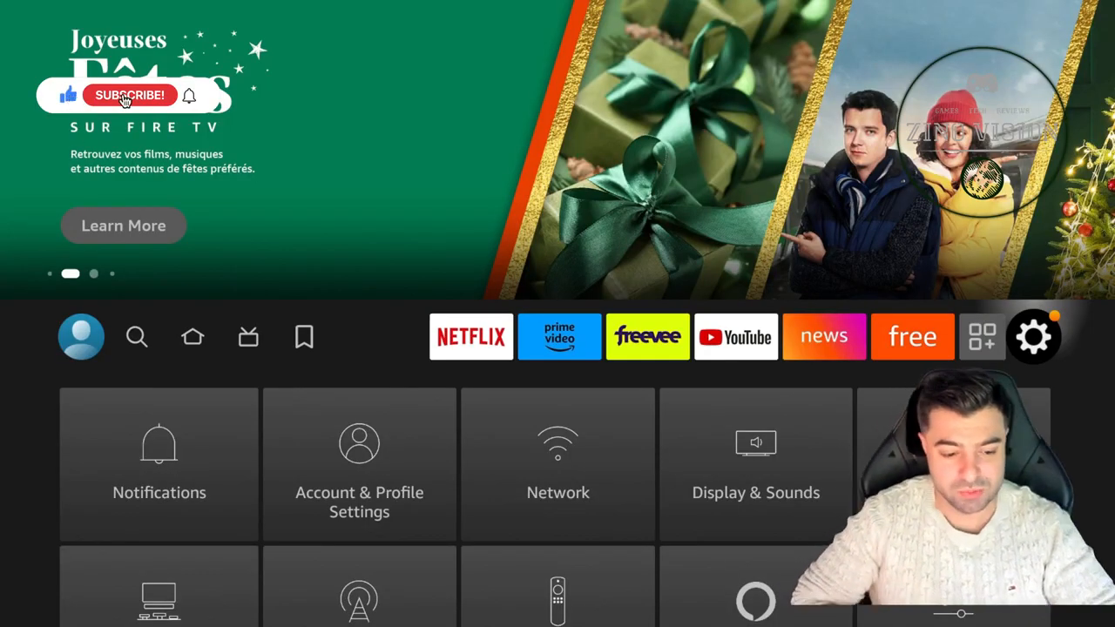
{"action": "left_click", "coordinate": [129, 94]}
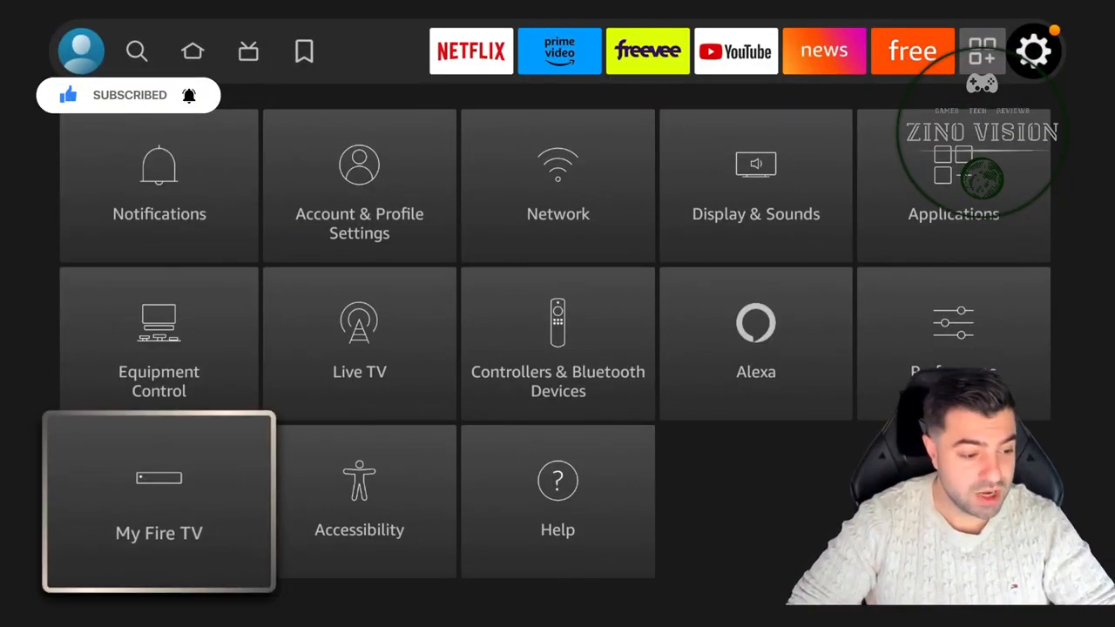
{"action": "left_click", "coordinate": [158, 503]}
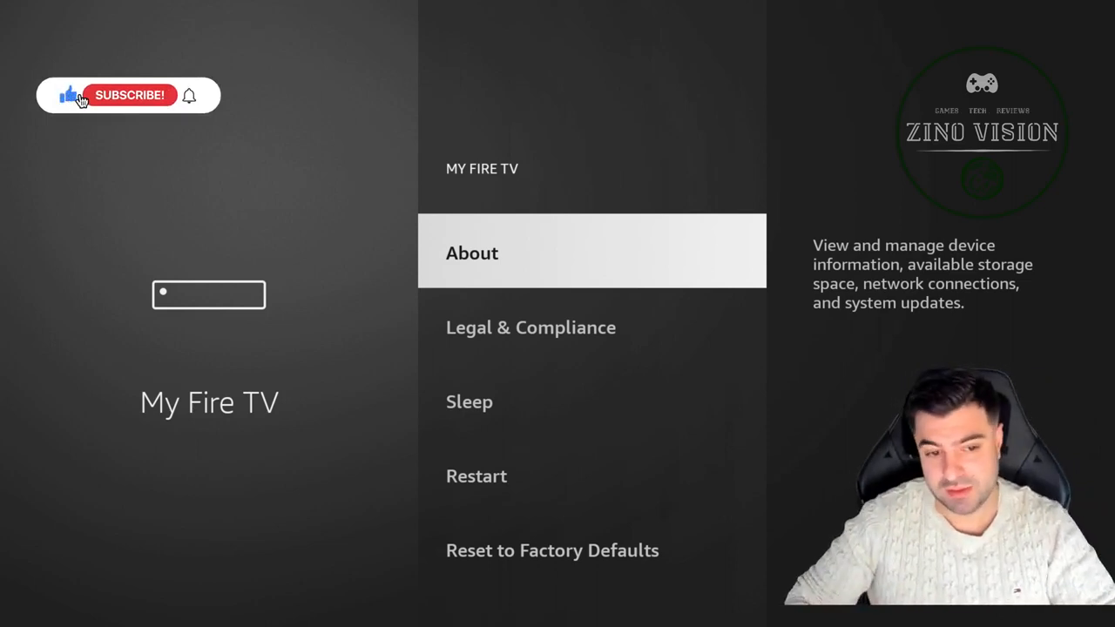
{"action": "left_click", "coordinate": [470, 253]}
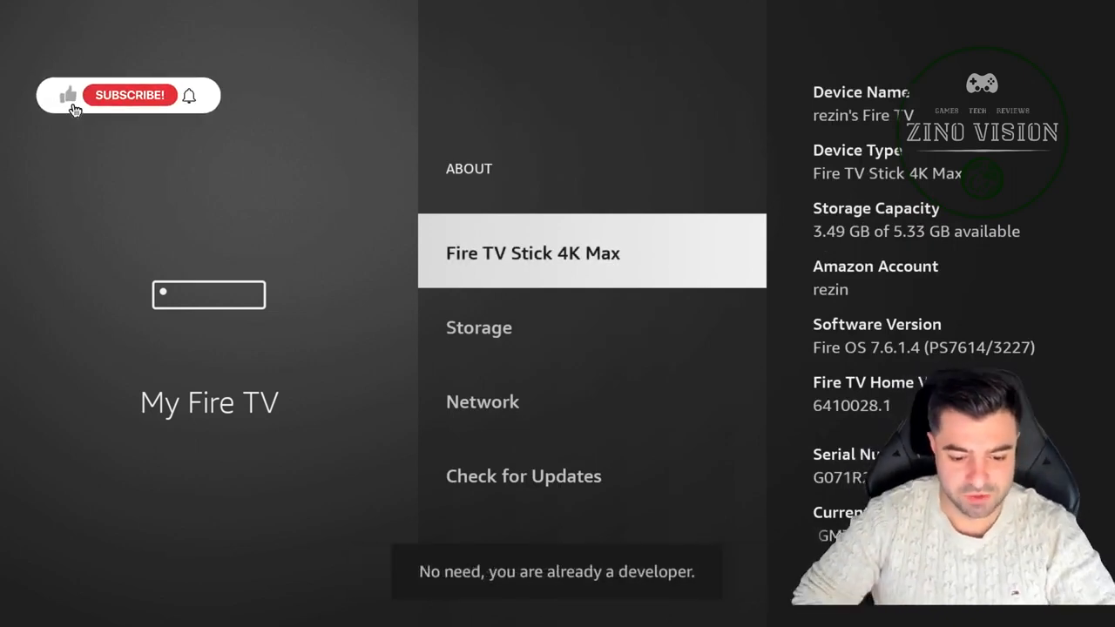
Download and install Downloader, allow its file access on first launch, and return to Home.
{"action": "left_click", "coordinate": [129, 94]}
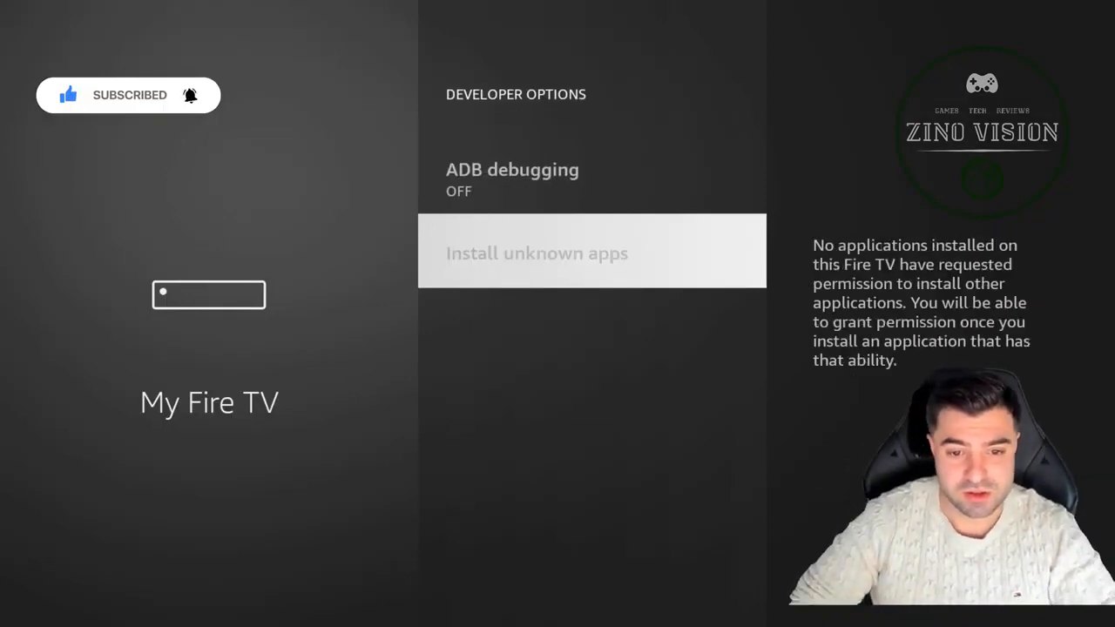
{"action": "left_click", "coordinate": [537, 252]}
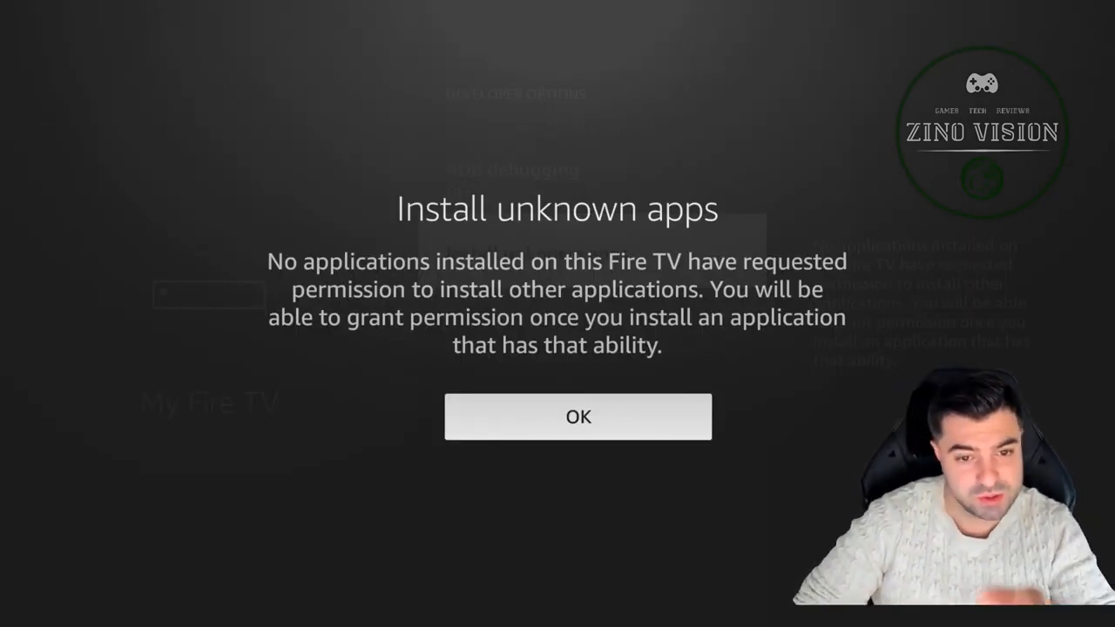
{"action": "left_click", "coordinate": [579, 418]}
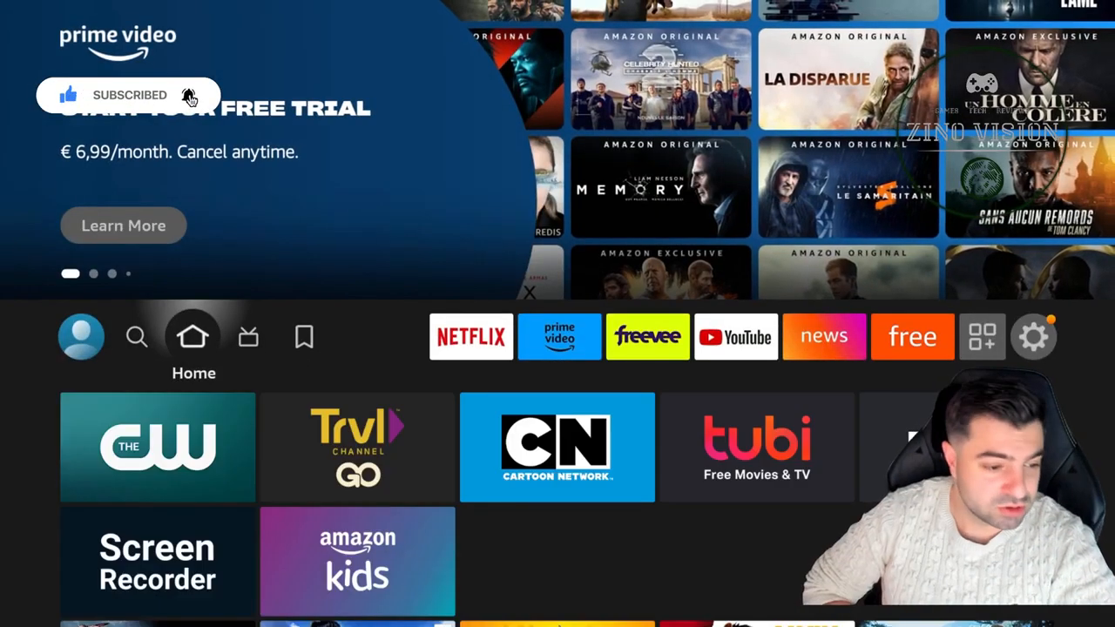
{"action": "left_click", "coordinate": [136, 338]}
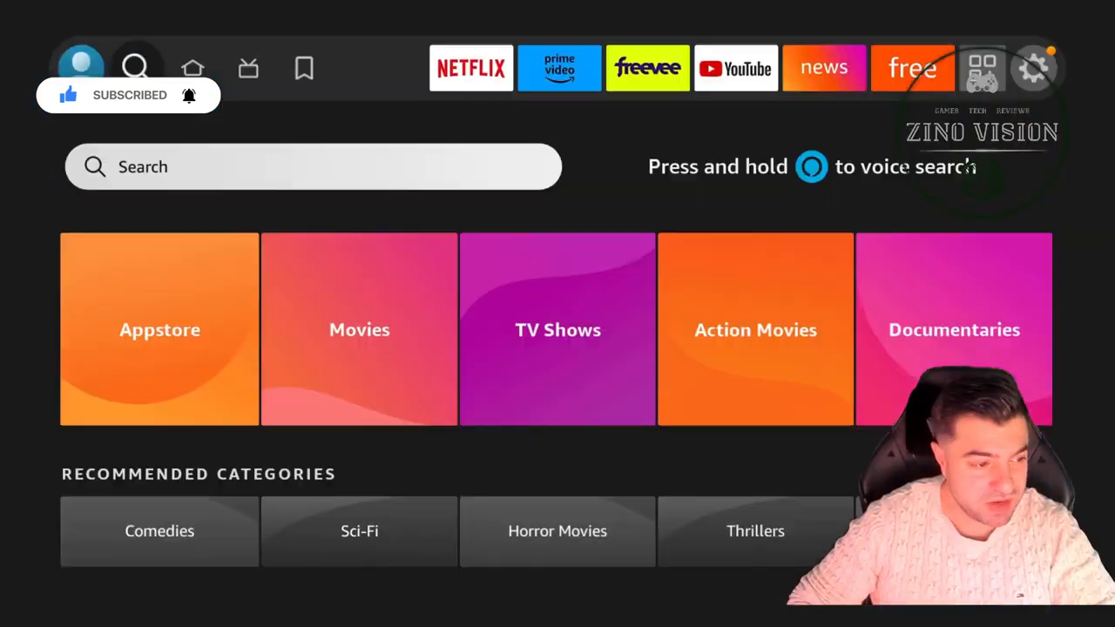
{"action": "left_click", "coordinate": [313, 167]}
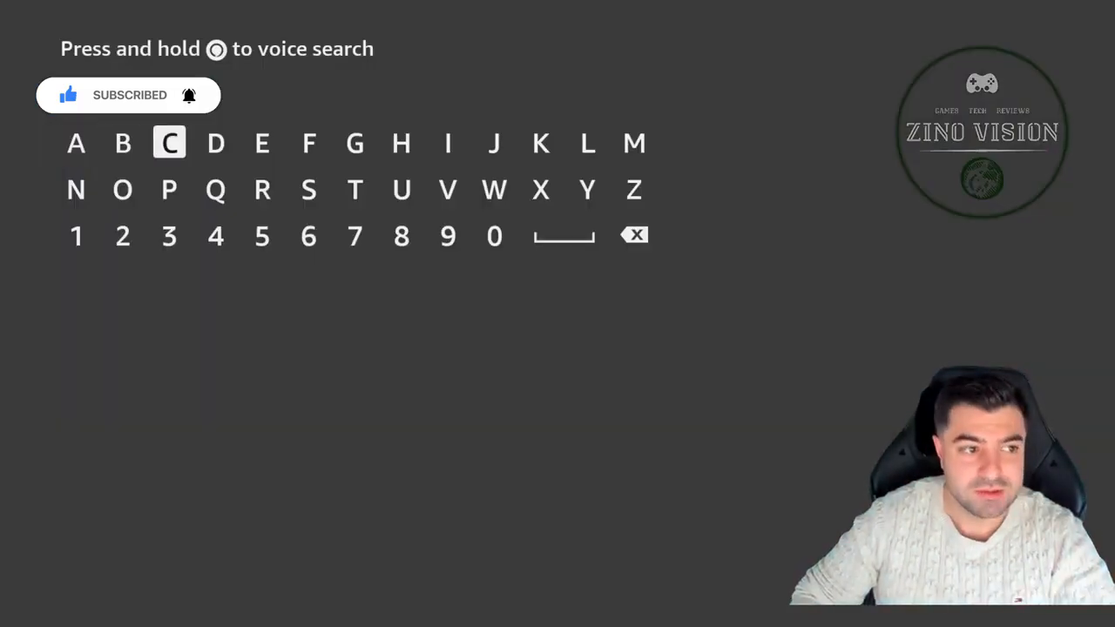
{"action": "left_click", "coordinate": [216, 143]}
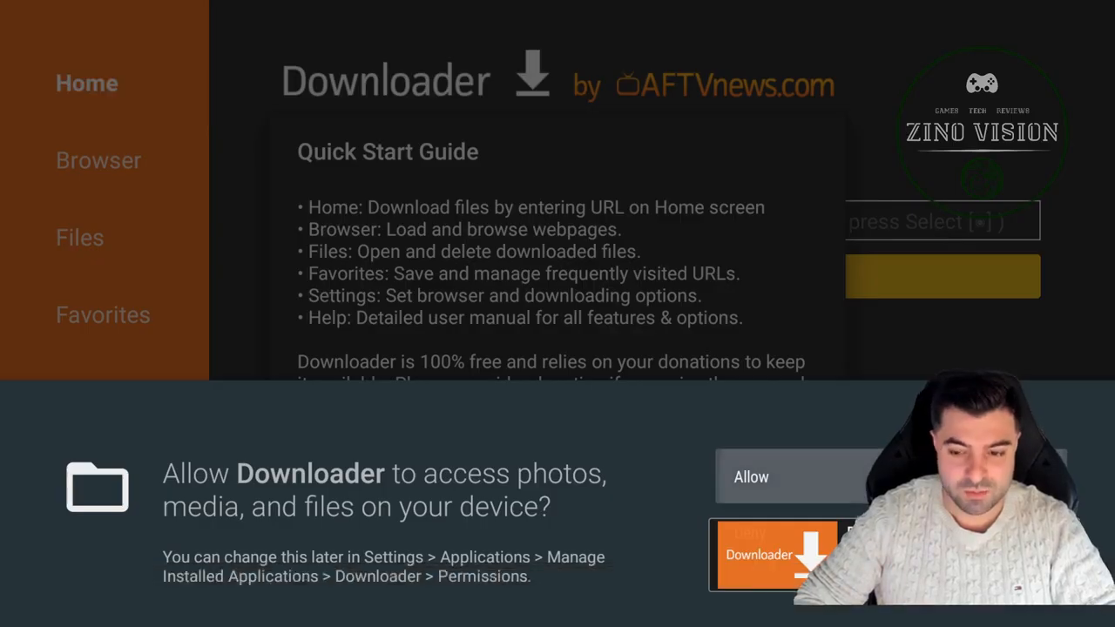
{"action": "left_click", "coordinate": [777, 477]}
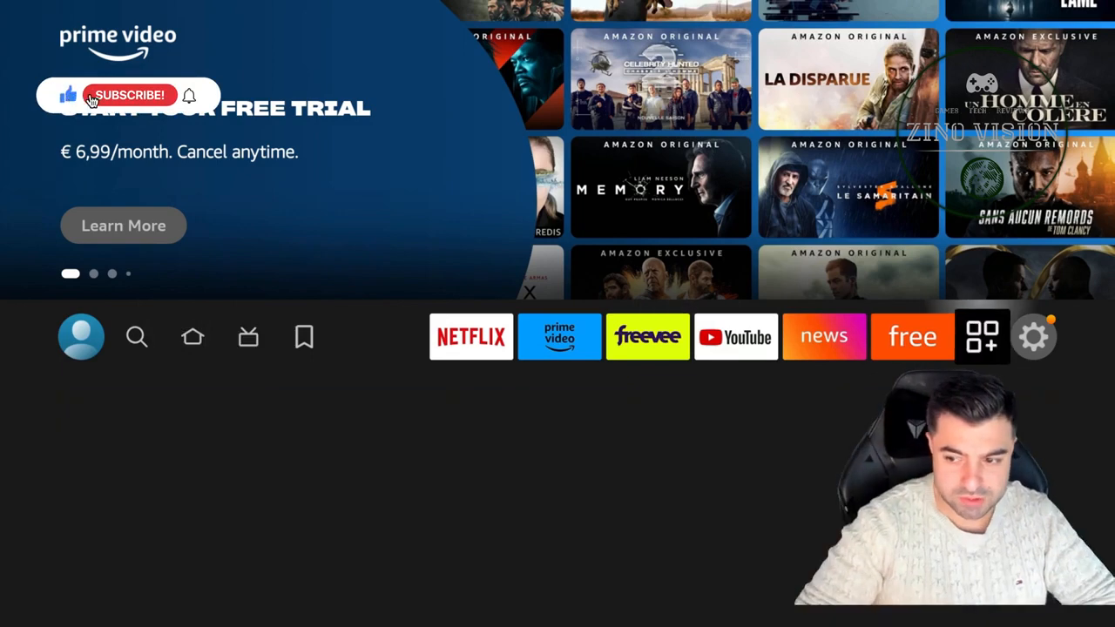
{"action": "left_click", "coordinate": [1034, 336]}
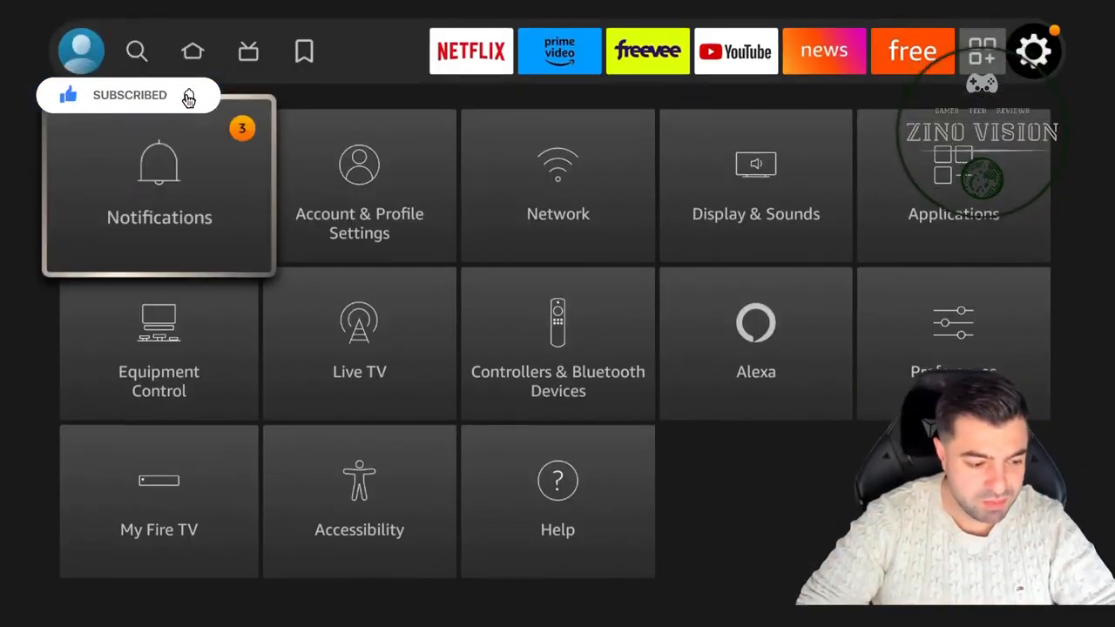
{"action": "key", "text": "Down"}
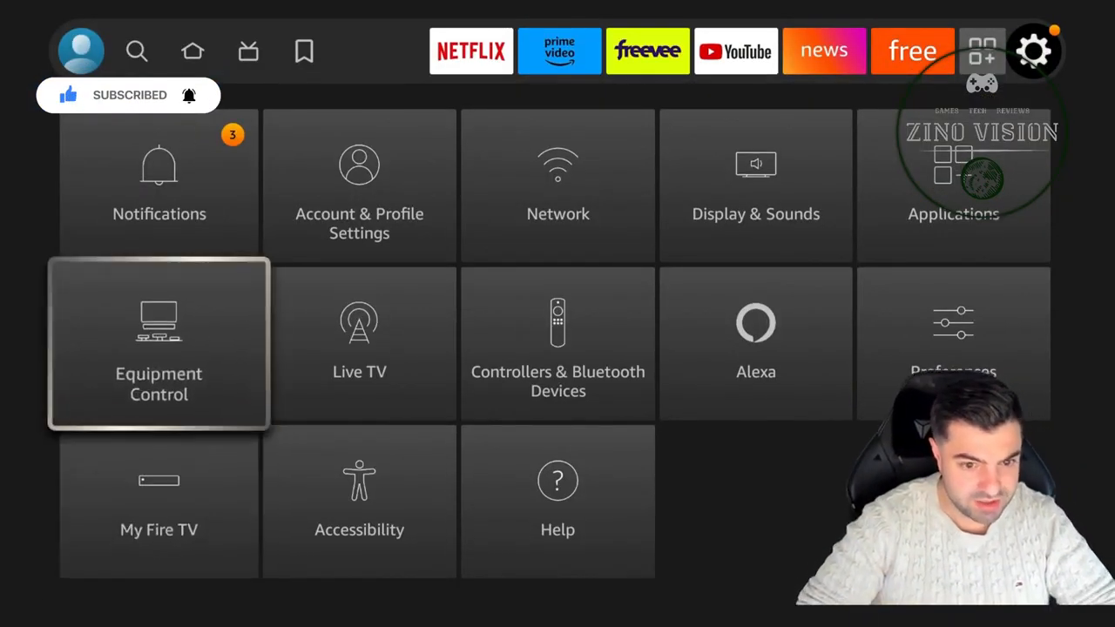
{"action": "key", "text": "Down"}
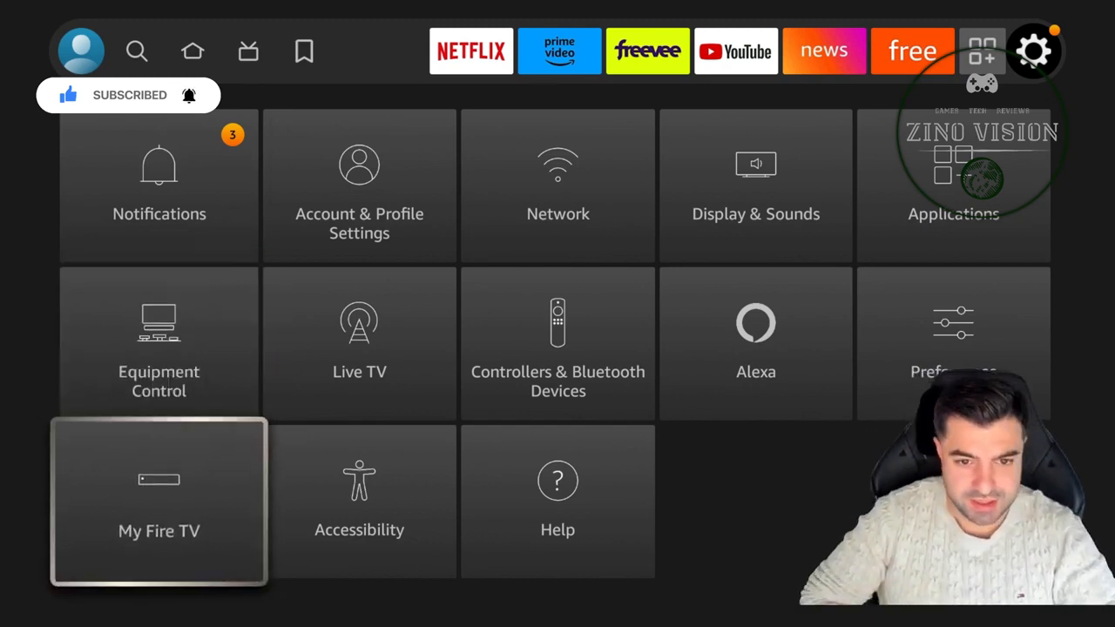
{"action": "left_click", "coordinate": [159, 514]}
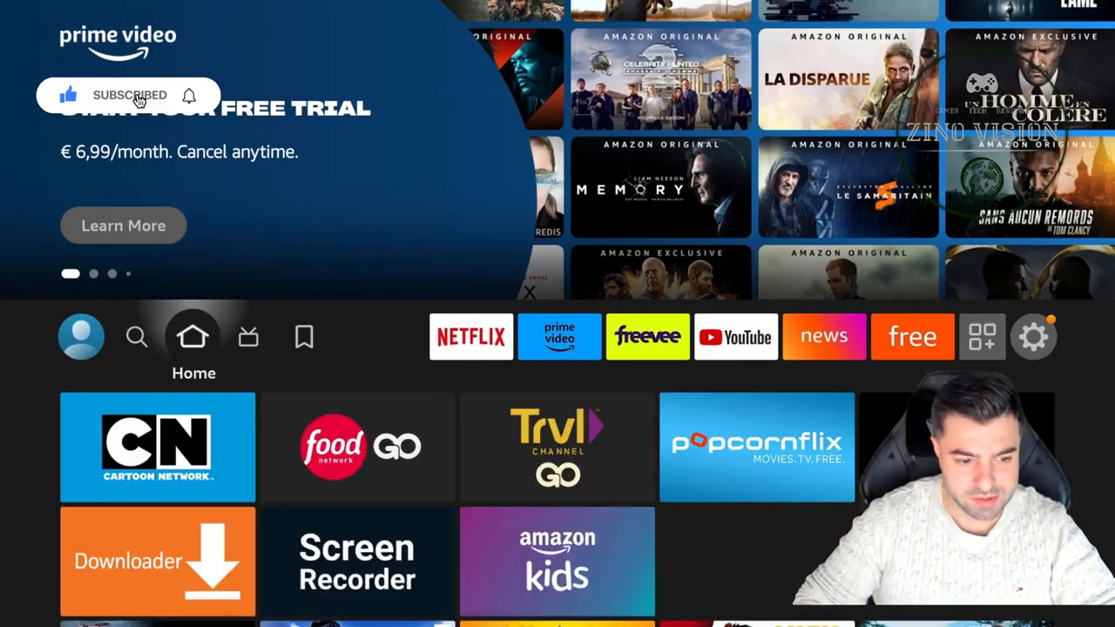
Enter short code 549628 in Downloader's URL box and go to troypoint.com/tivimatetb.
{"action": "left_click", "coordinate": [156, 558]}
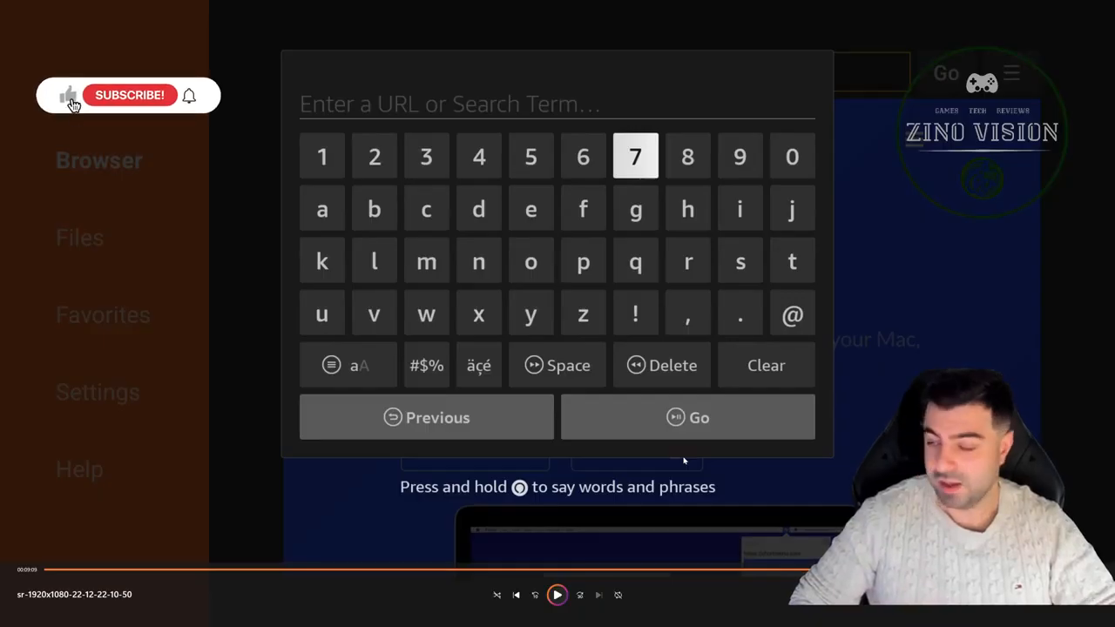
{"action": "left_click", "coordinate": [129, 94]}
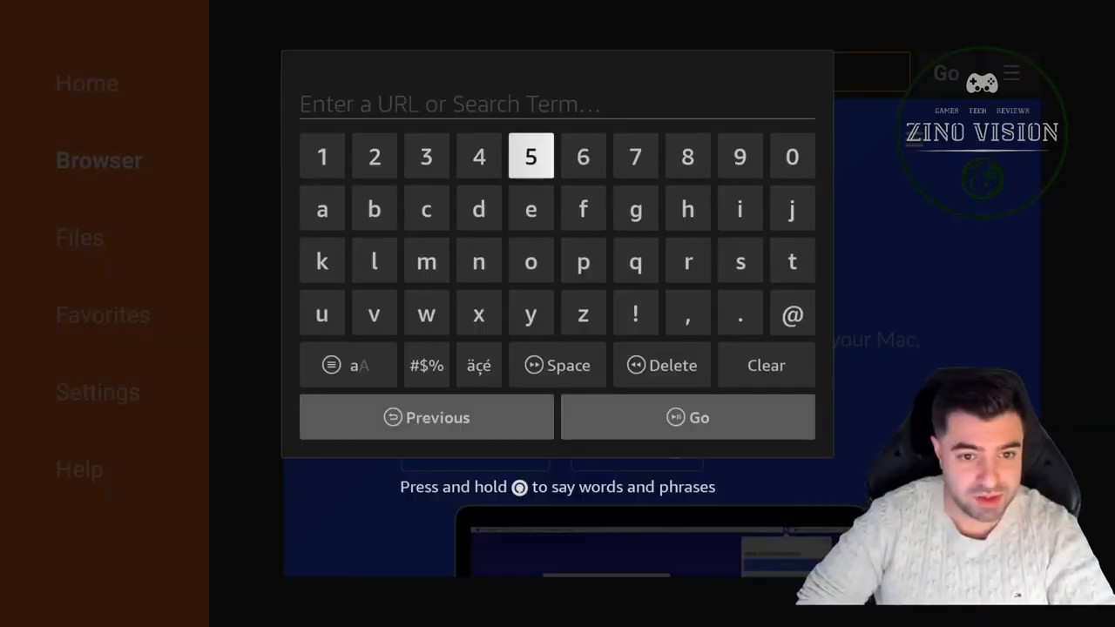
{"action": "left_click", "coordinate": [529, 156]}
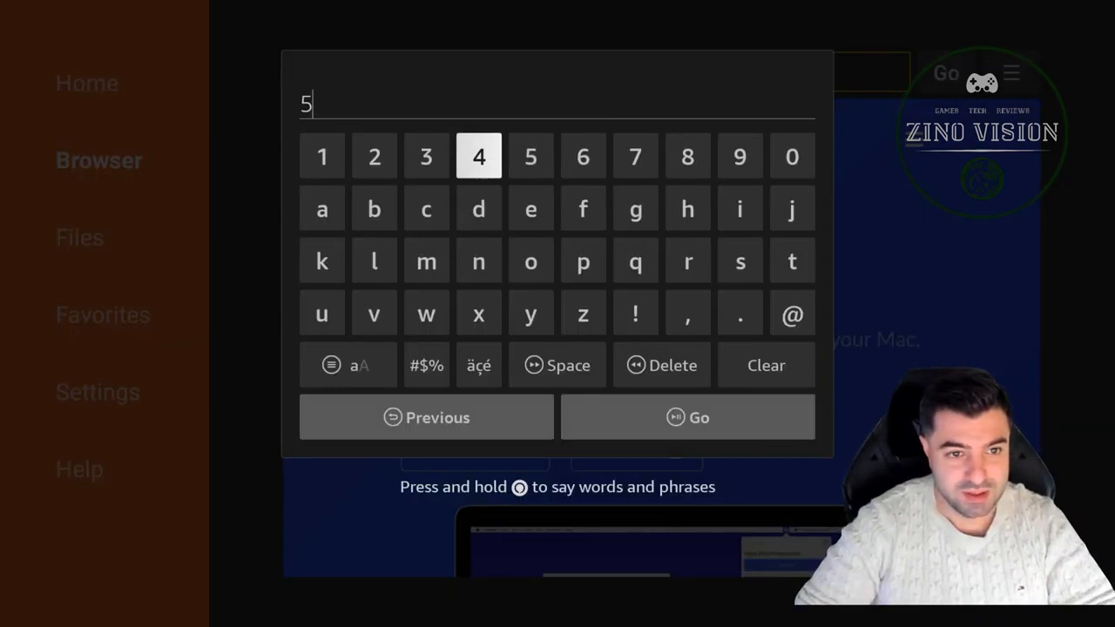
{"action": "left_click", "coordinate": [738, 156]}
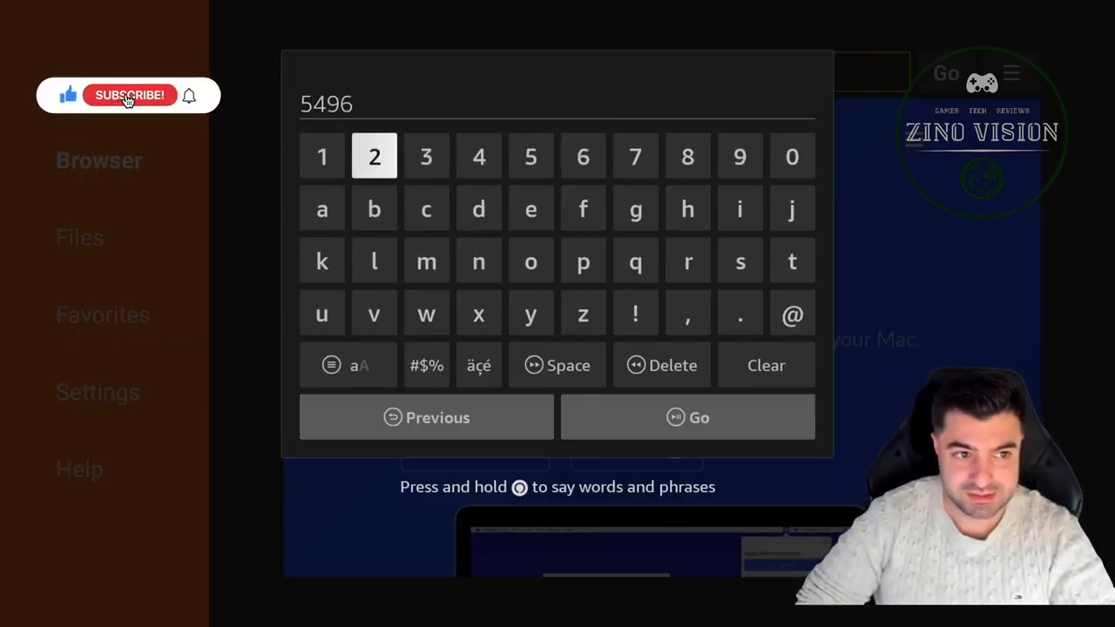
{"action": "left_click", "coordinate": [686, 156]}
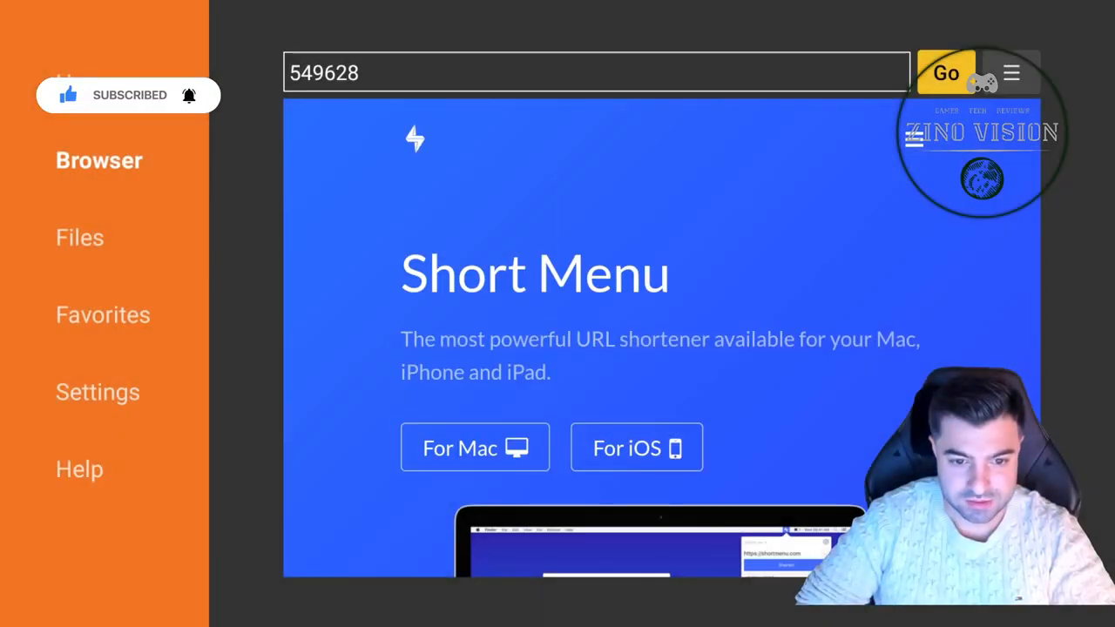
{"action": "left_click", "coordinate": [947, 74]}
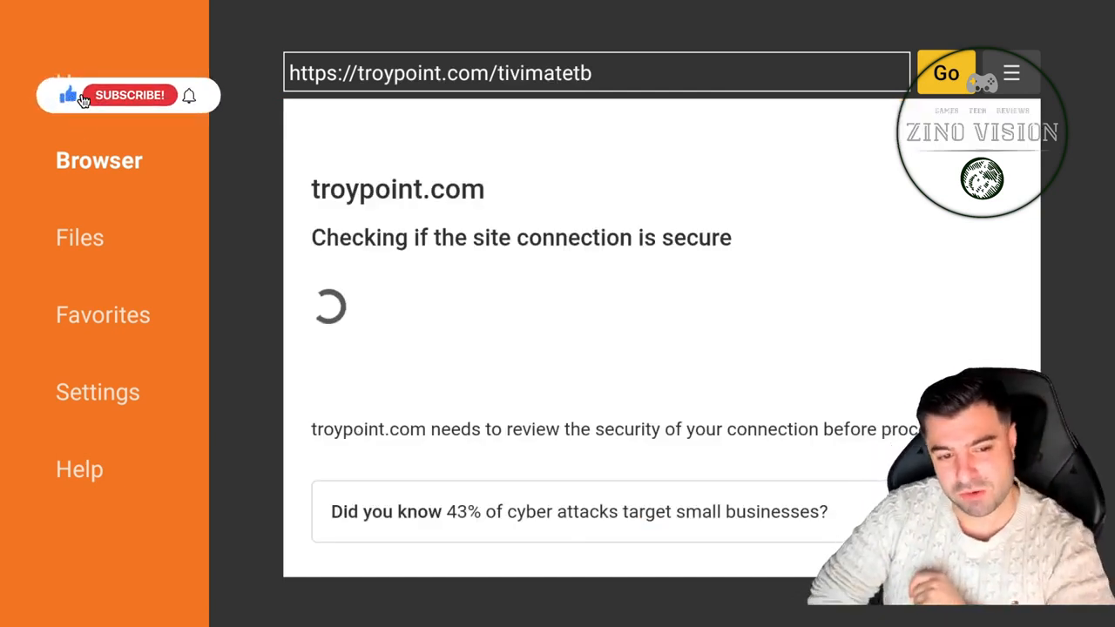
Install the downloaded TiviMate APK and launch it to its first-run playlist screen.
{"action": "left_click", "coordinate": [135, 96]}
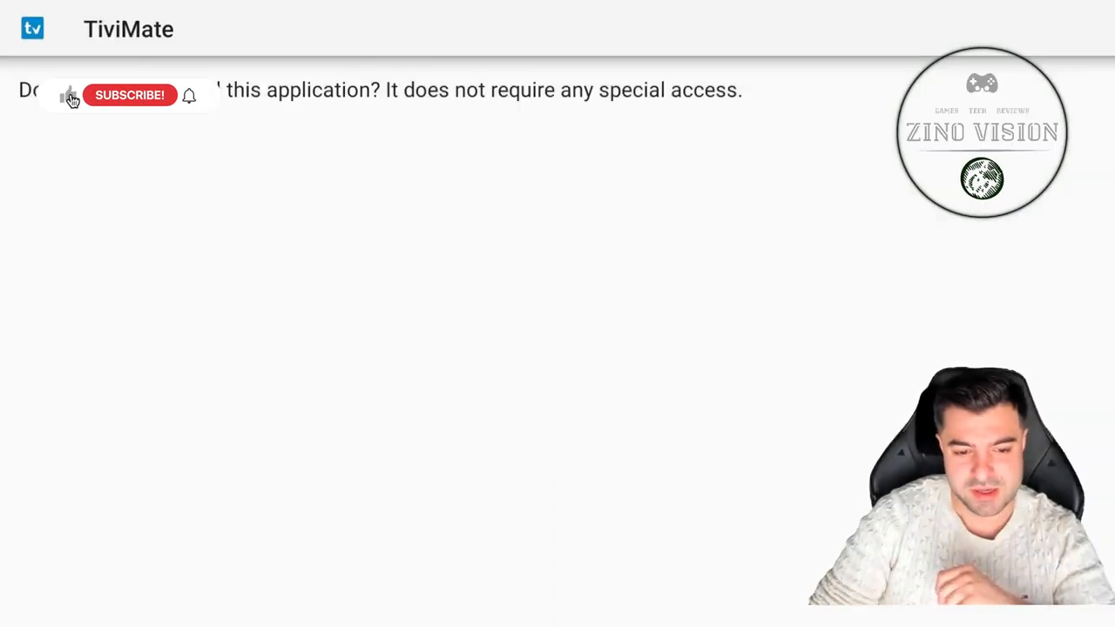
{"action": "left_click", "coordinate": [130, 95]}
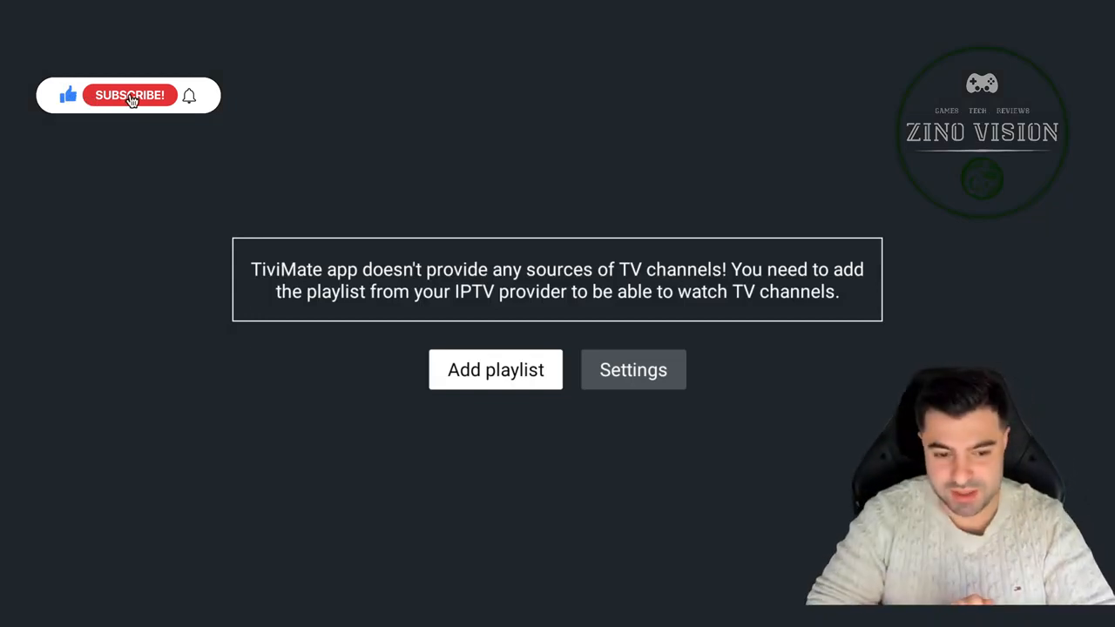
Select Settings beside Add playlist to show TiviMate's Settings menu.
{"action": "left_click", "coordinate": [634, 369]}
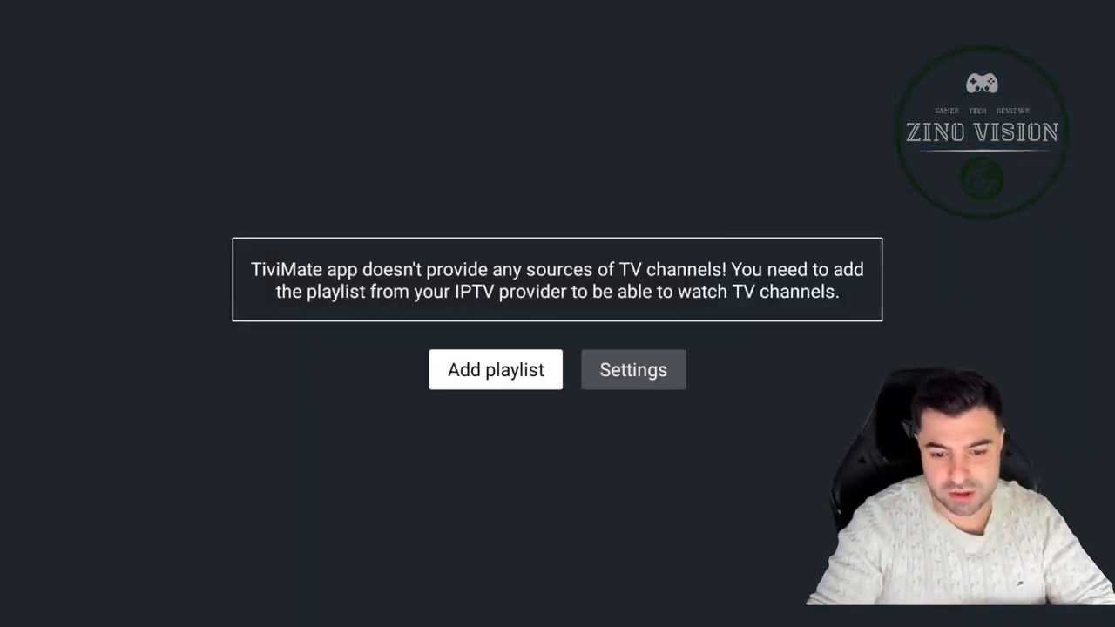
{"action": "left_click", "coordinate": [494, 369]}
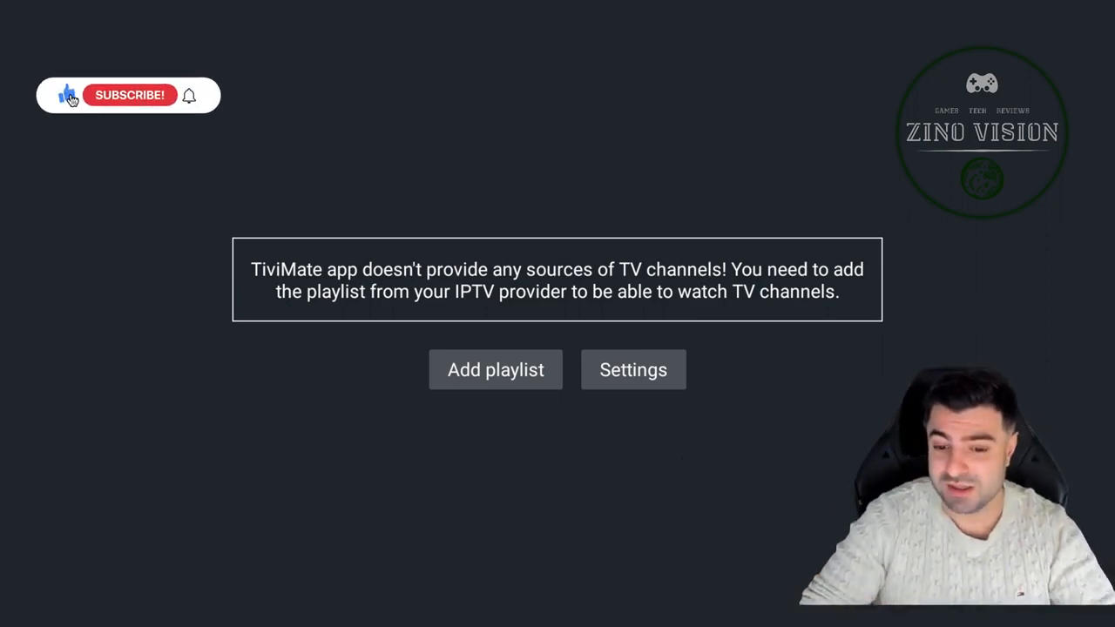
{"action": "left_click", "coordinate": [633, 369]}
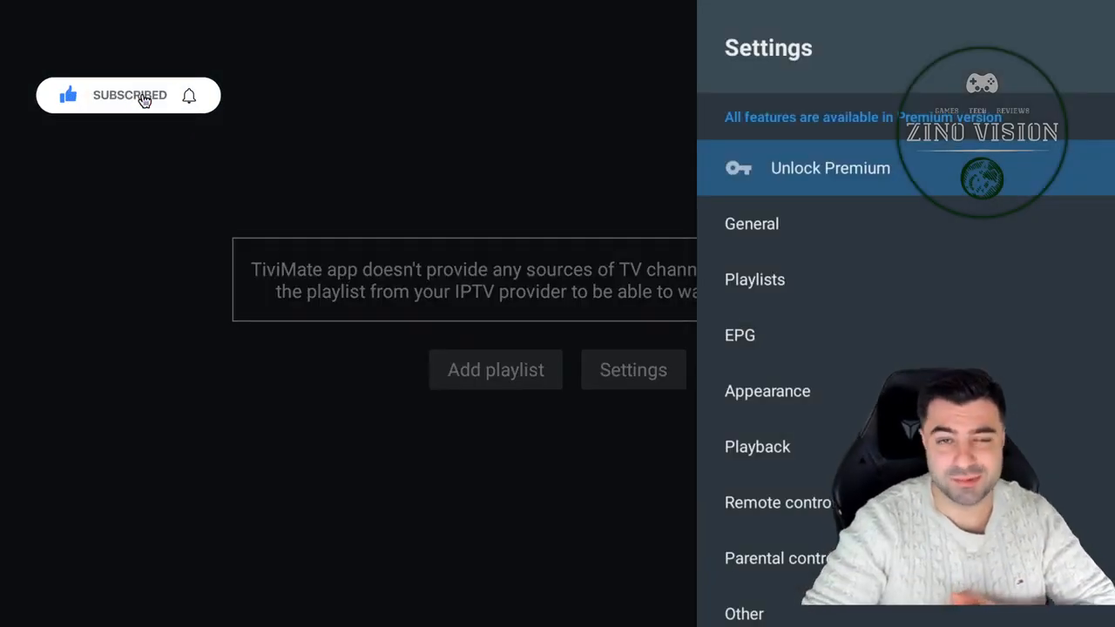